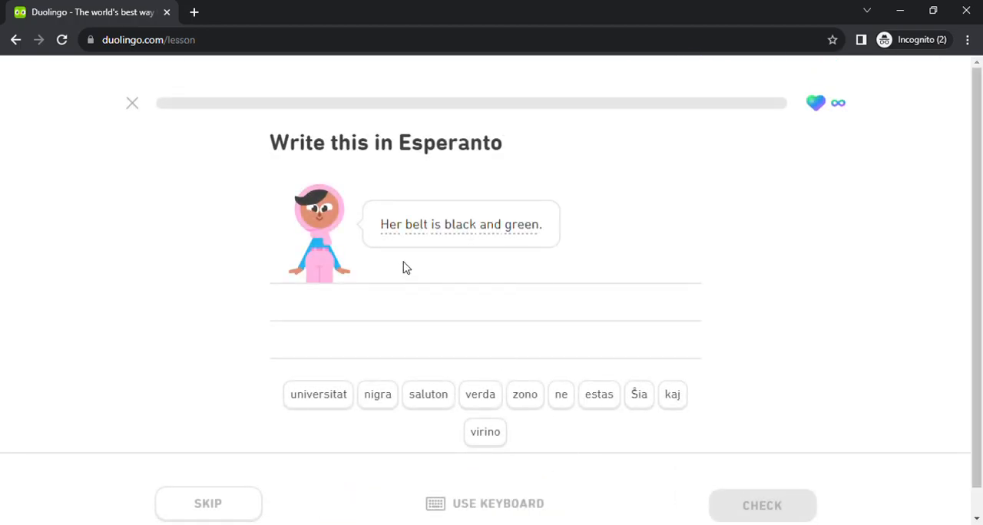
# Translate the first sentence into Esperanto starting 'Ŝia zono estas' and submit it
pyautogui.click(639, 394)
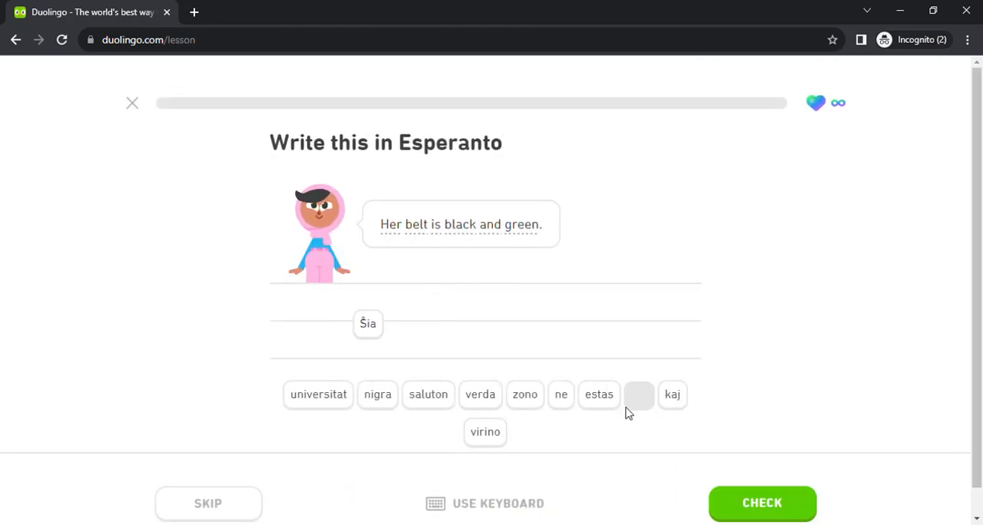
pyautogui.click(525, 394)
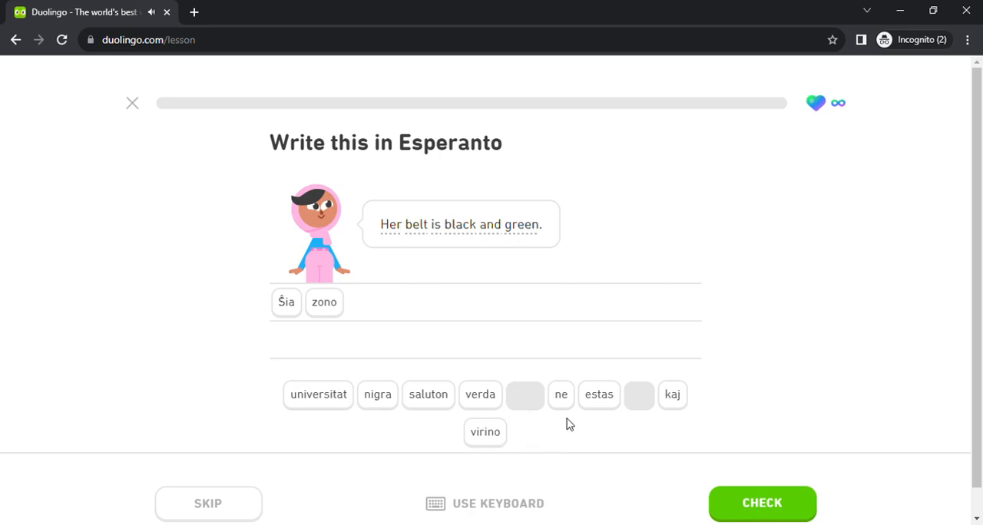
pyautogui.click(599, 394)
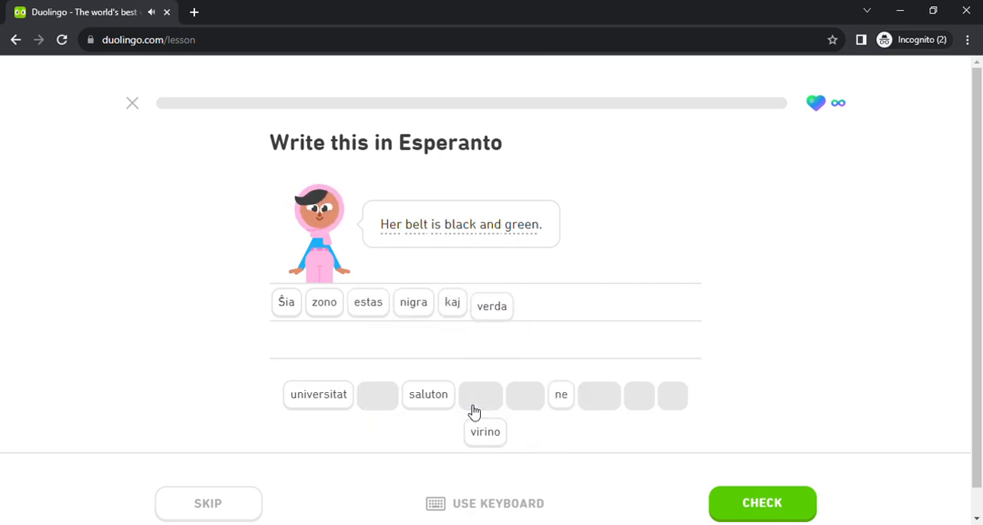
pyautogui.click(762, 503)
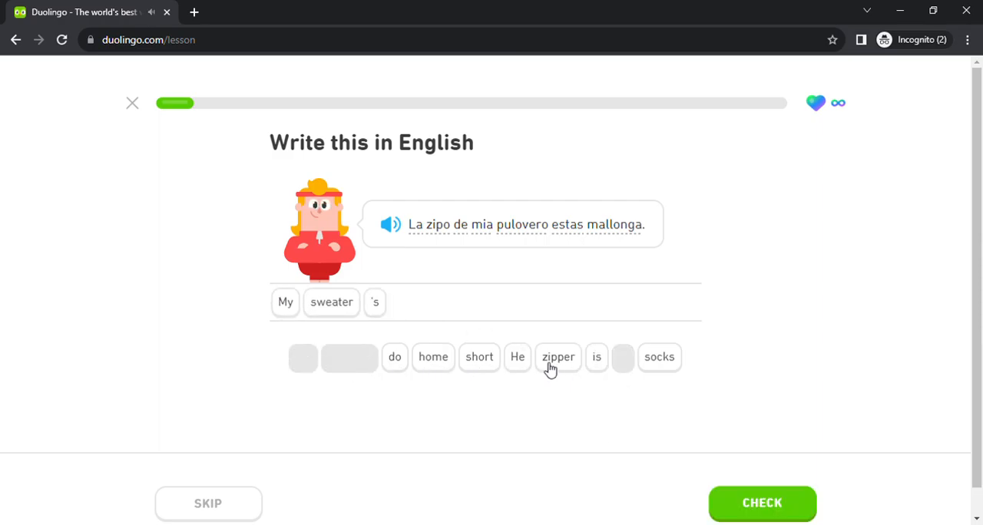
# Finish the 'zipper … short' translation, then build 'Mia avo portas sandalojn' from the audio
pyautogui.click(558, 357)
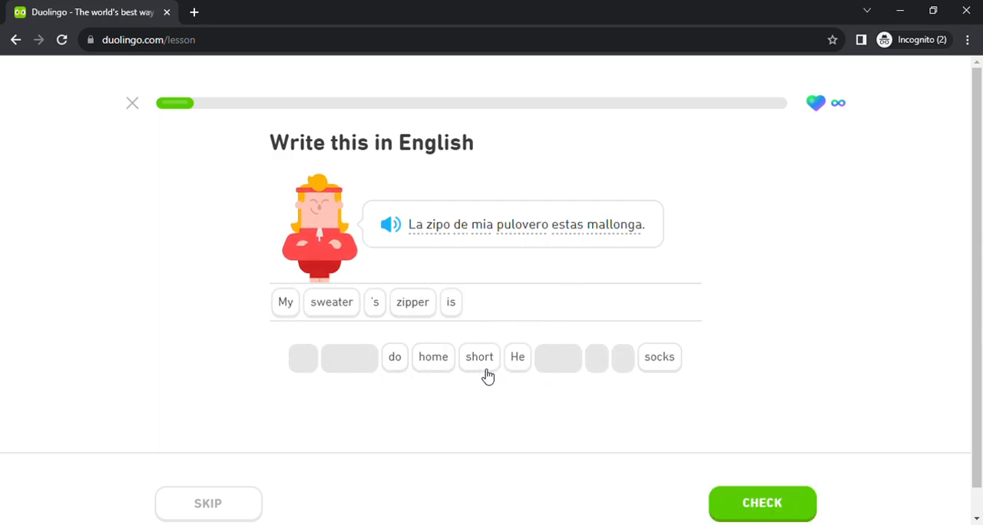
pyautogui.click(761, 503)
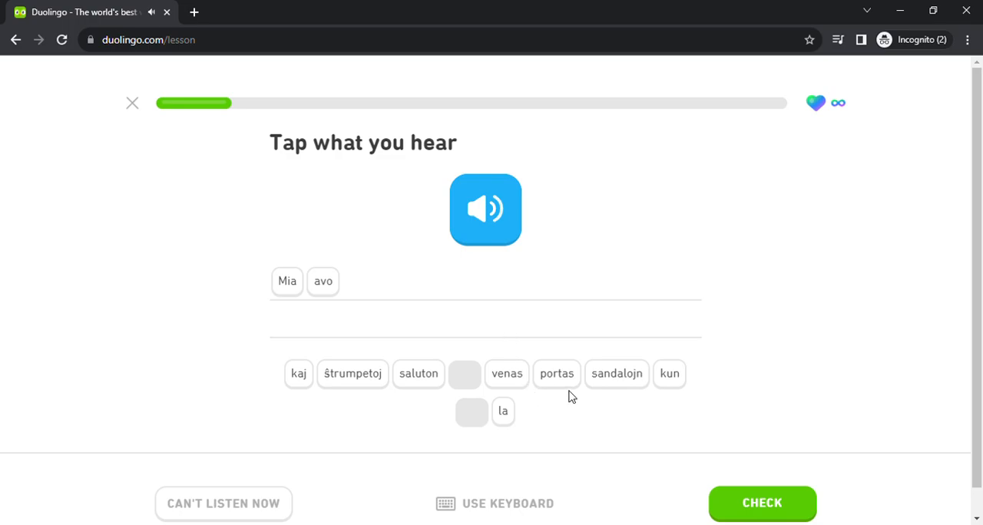
pyautogui.click(556, 374)
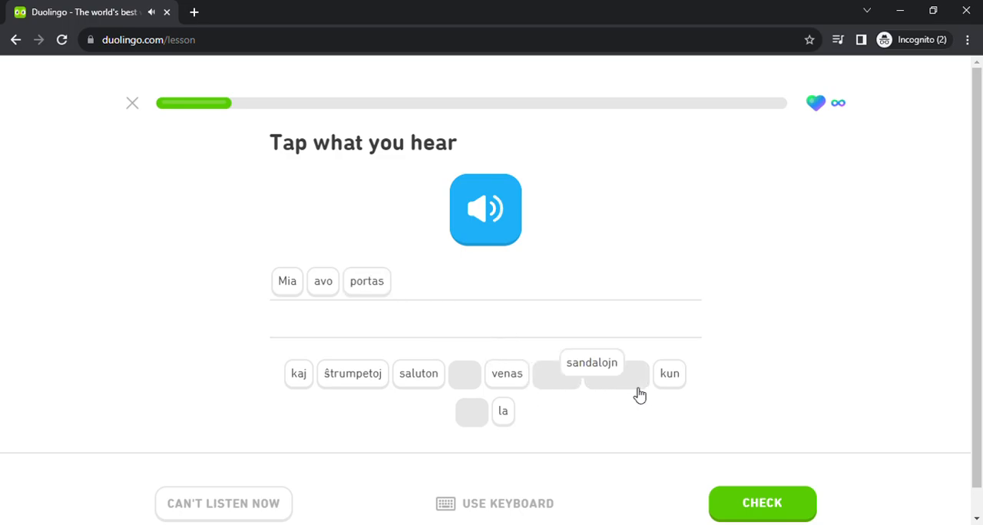
pyautogui.click(592, 363)
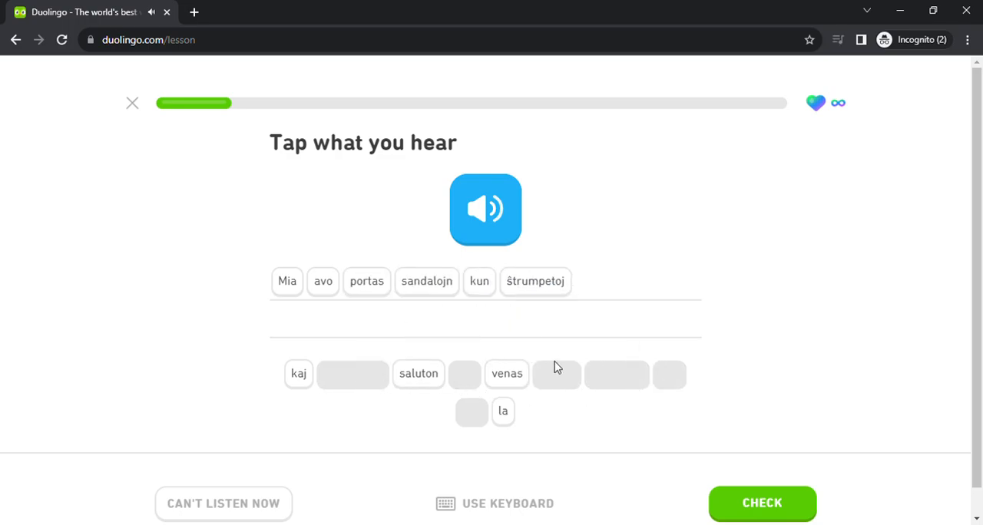
# Submit the listening answer, then answer 'Li surhavas botojn en la hejmo' with 'He wears boots at home'
pyautogui.click(762, 503)
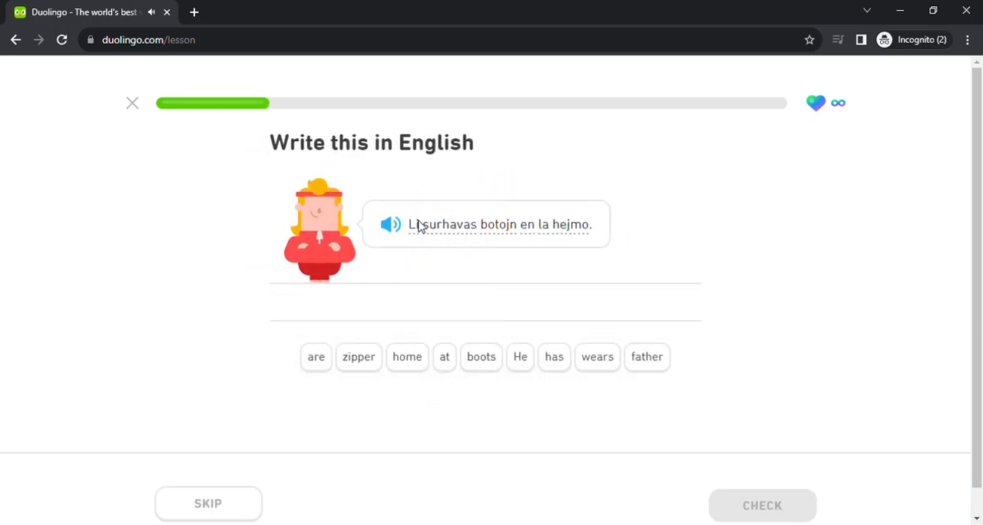
pyautogui.click(520, 356)
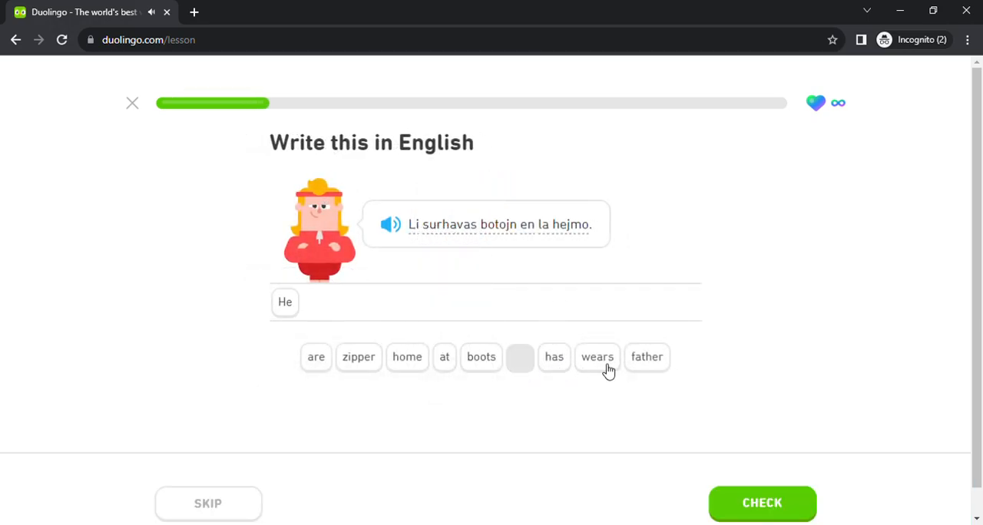
pyautogui.click(597, 356)
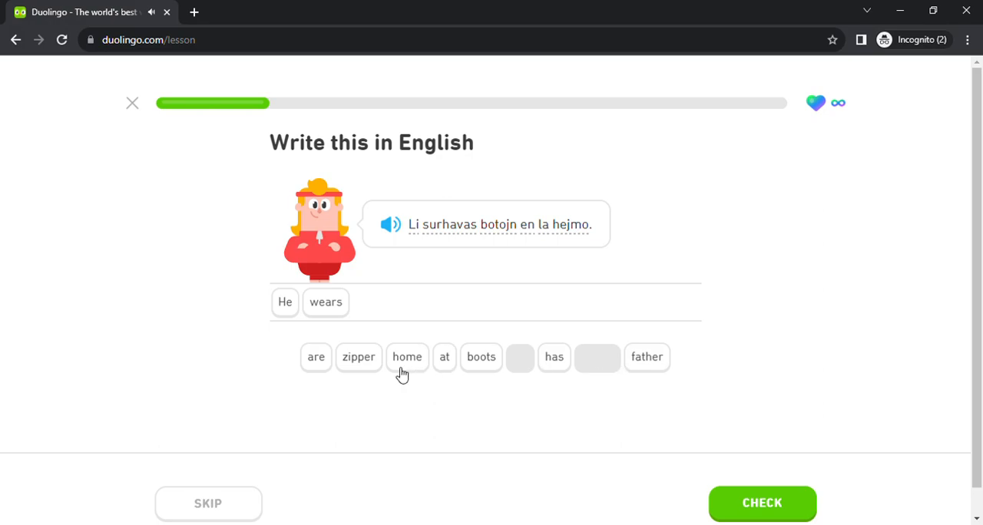
pyautogui.click(481, 356)
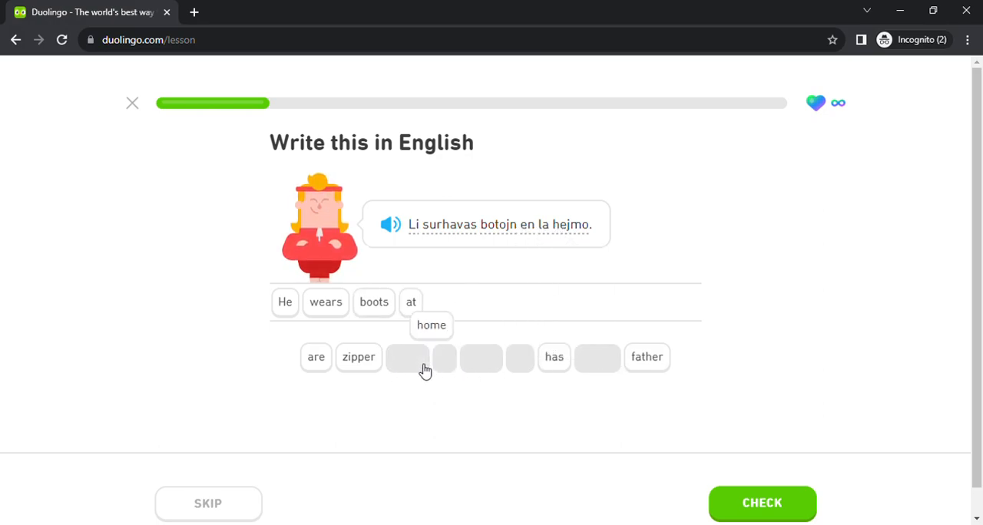
pyautogui.click(762, 503)
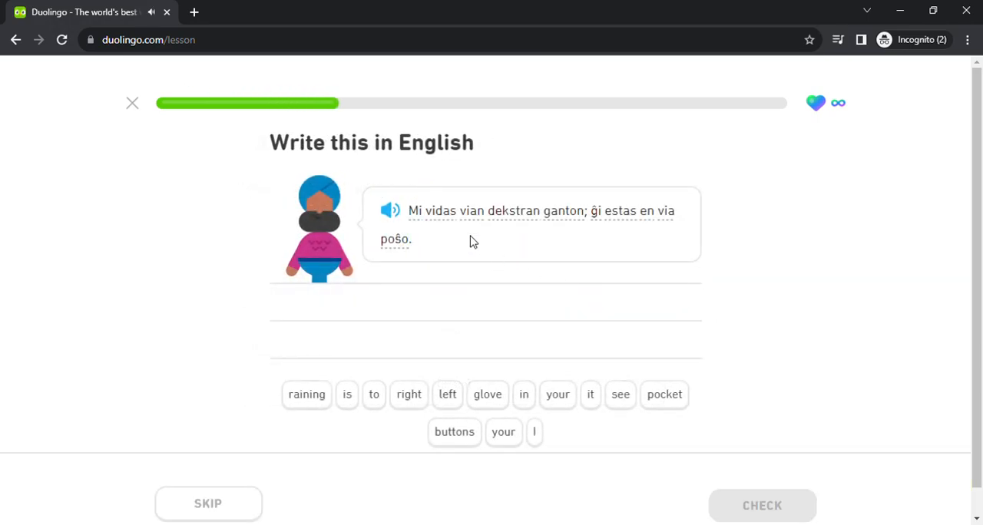
# Answer the glove sentence with 'I see your right glove it is in your pocket'
pyautogui.click(534, 431)
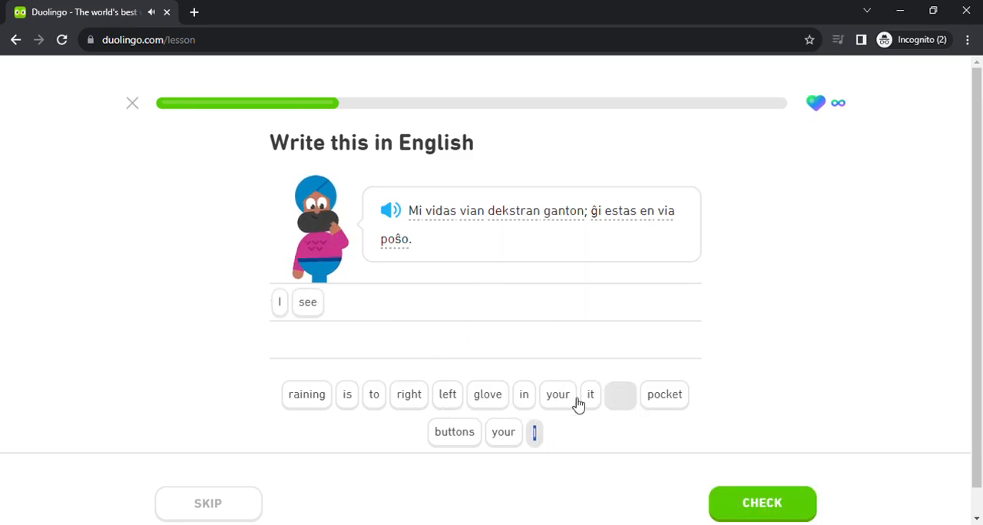
pyautogui.click(557, 394)
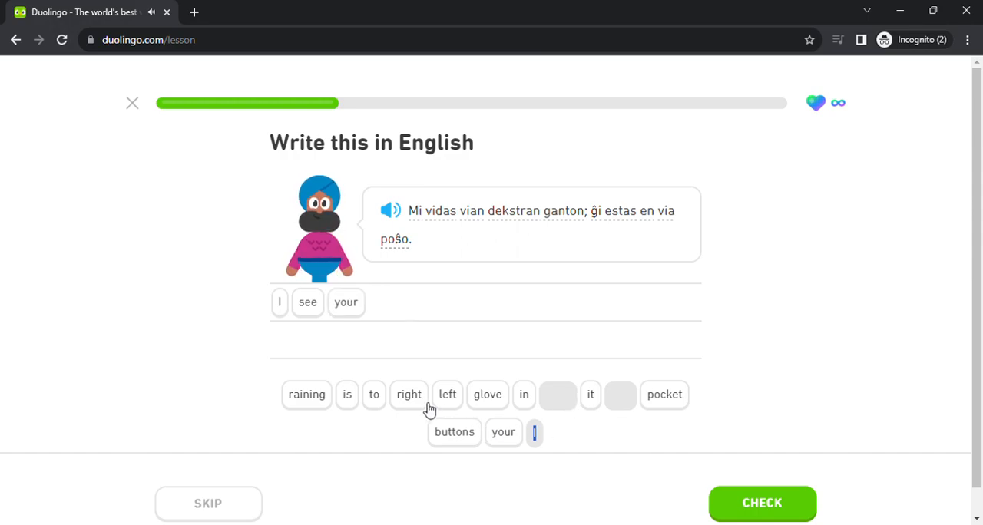
pyautogui.click(409, 394)
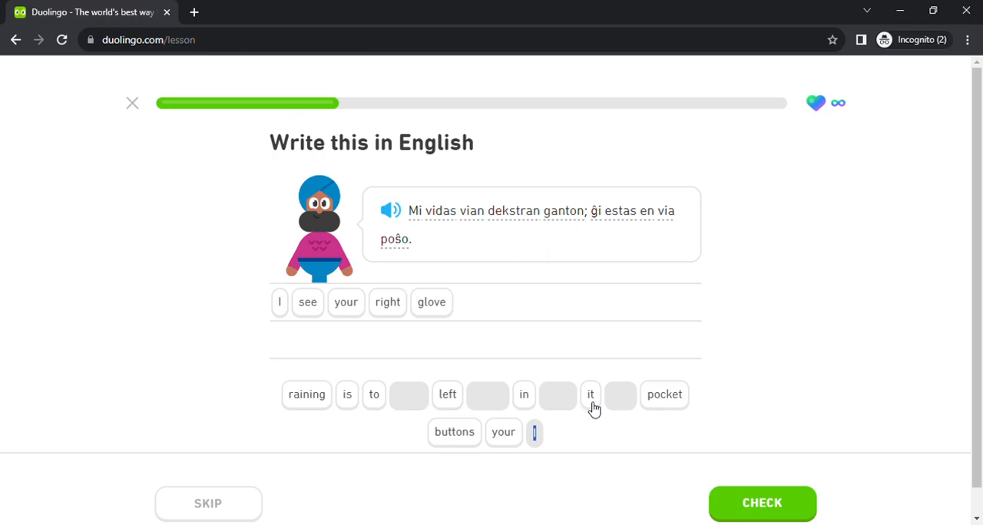
pyautogui.click(590, 394)
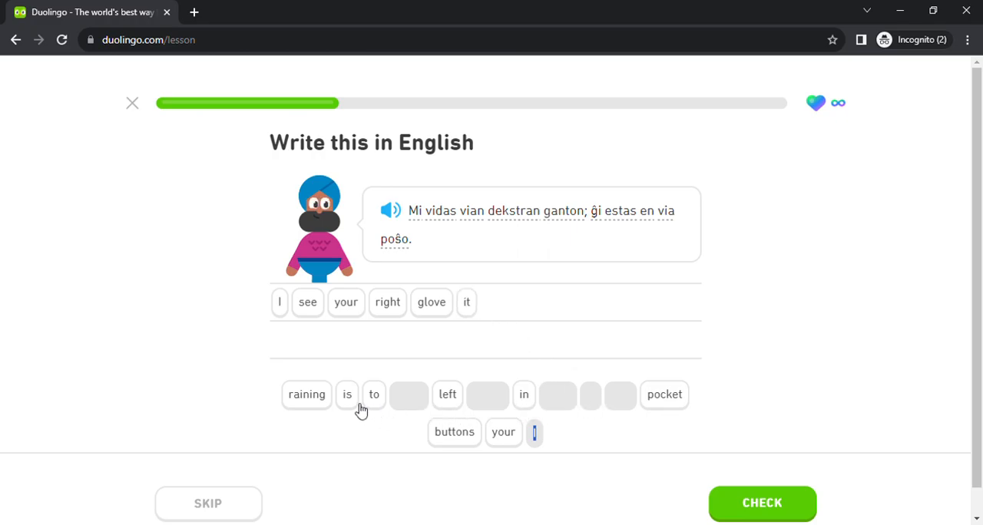
pyautogui.click(347, 394)
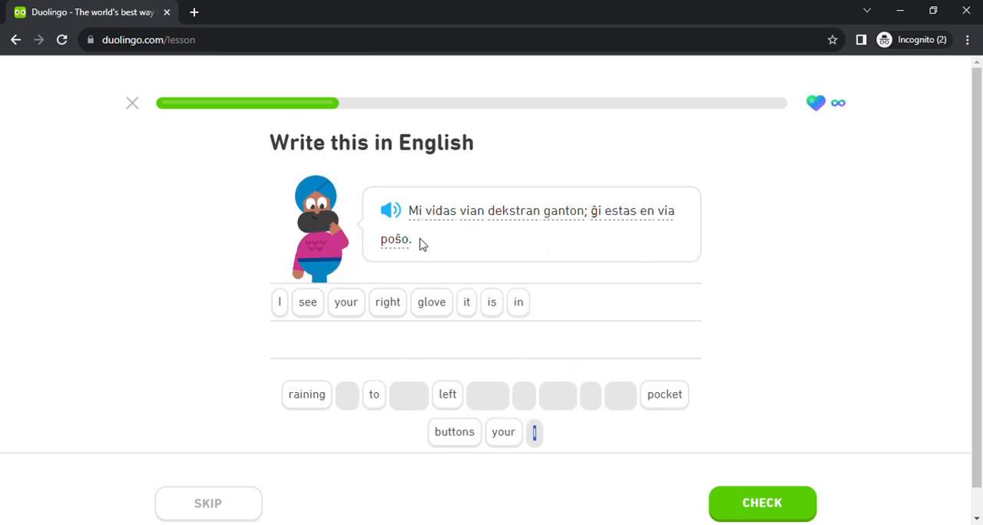
pyautogui.click(503, 432)
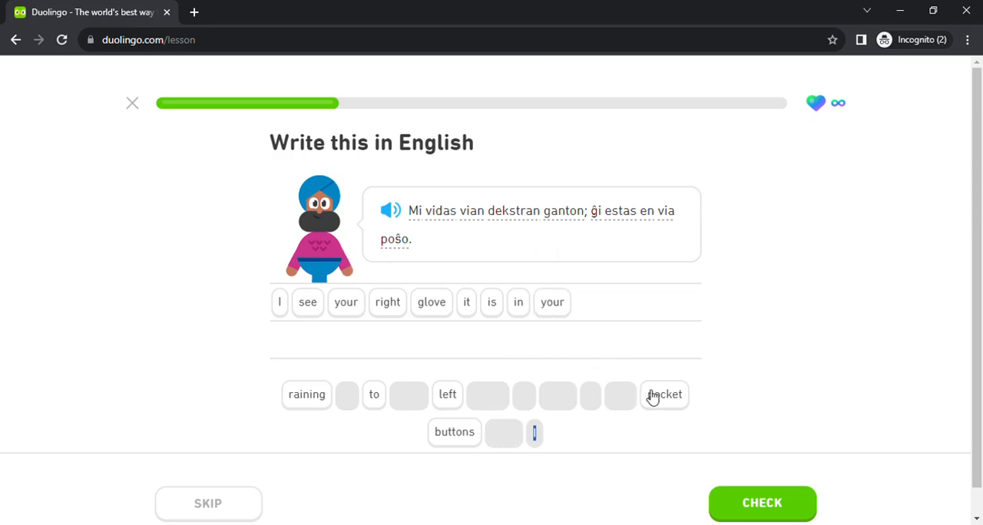
pyautogui.click(761, 503)
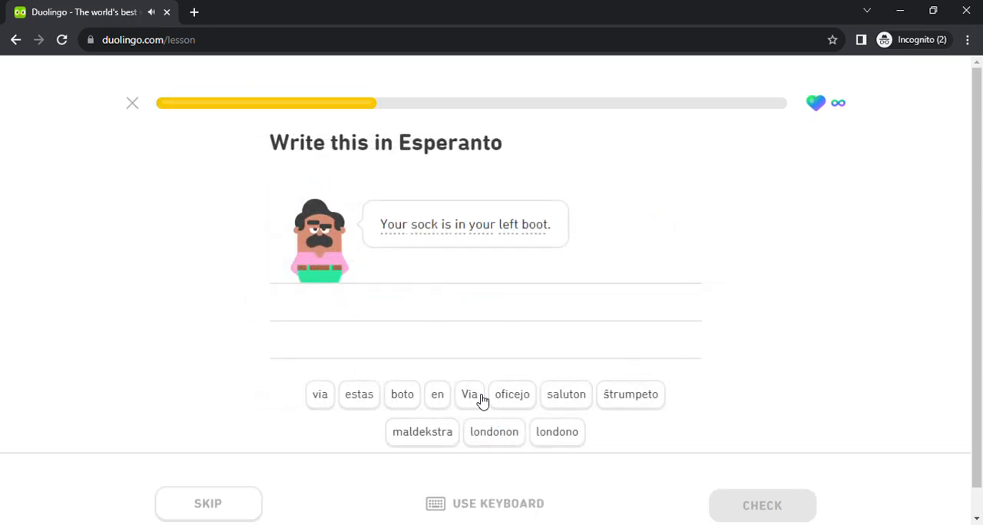
# Build and submit 'Via ŝtrumpeto estas en via maldekstra boto'
pyautogui.click(469, 394)
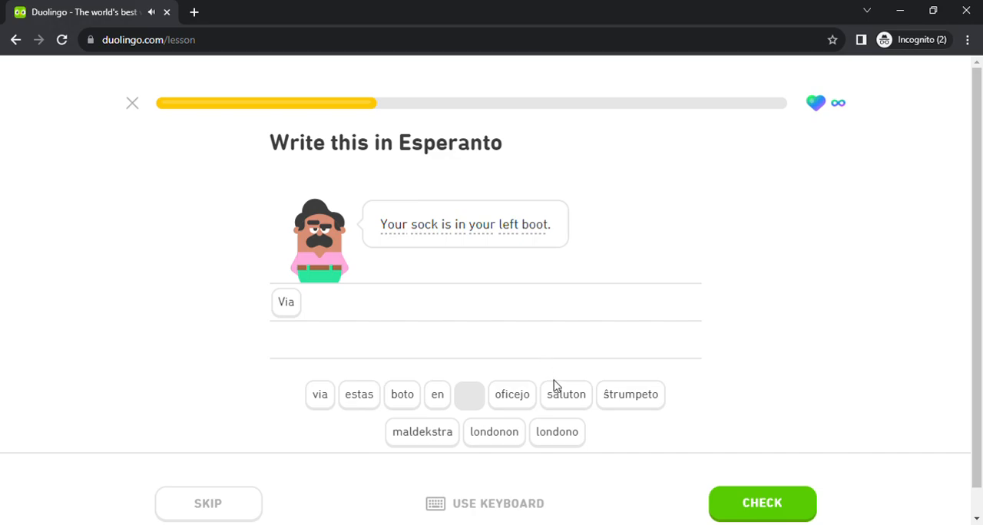
pyautogui.click(630, 394)
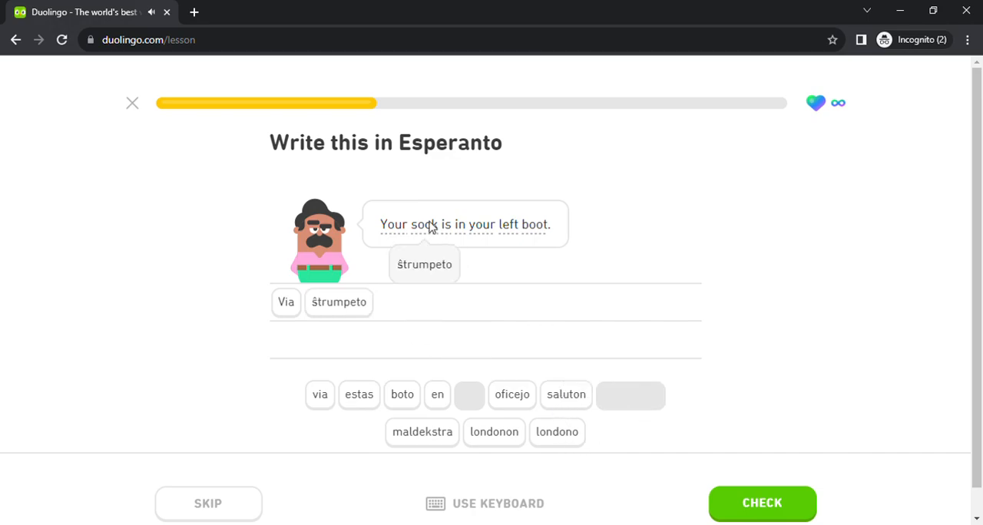
pyautogui.click(358, 394)
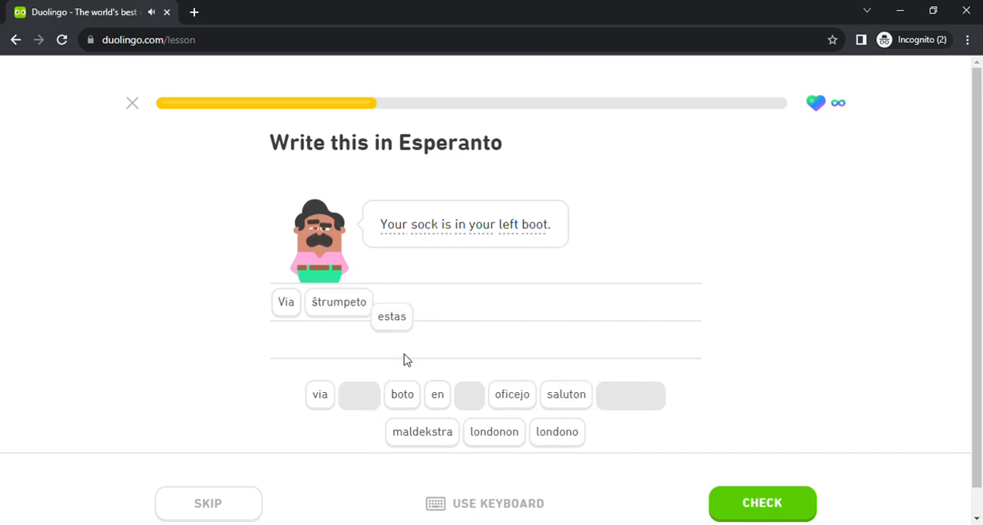
pyautogui.click(436, 394)
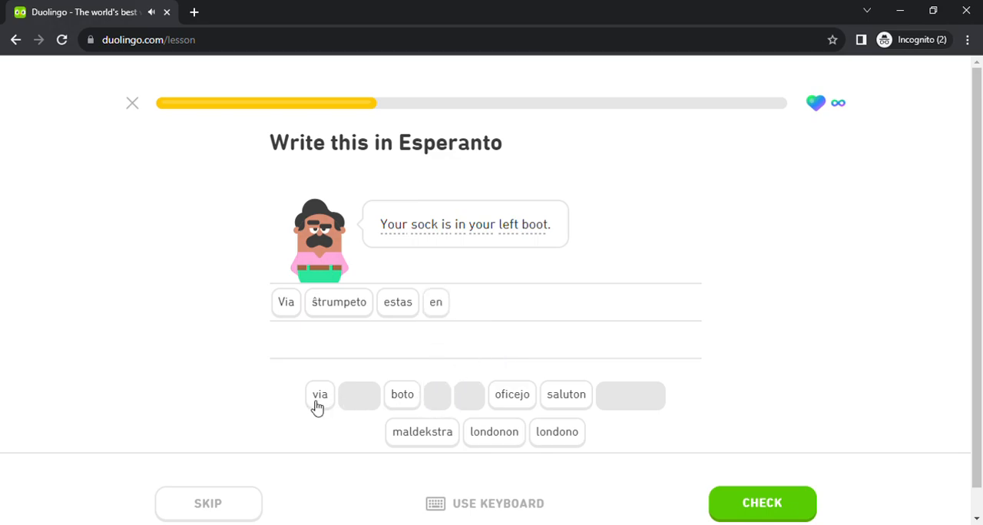
pyautogui.click(320, 394)
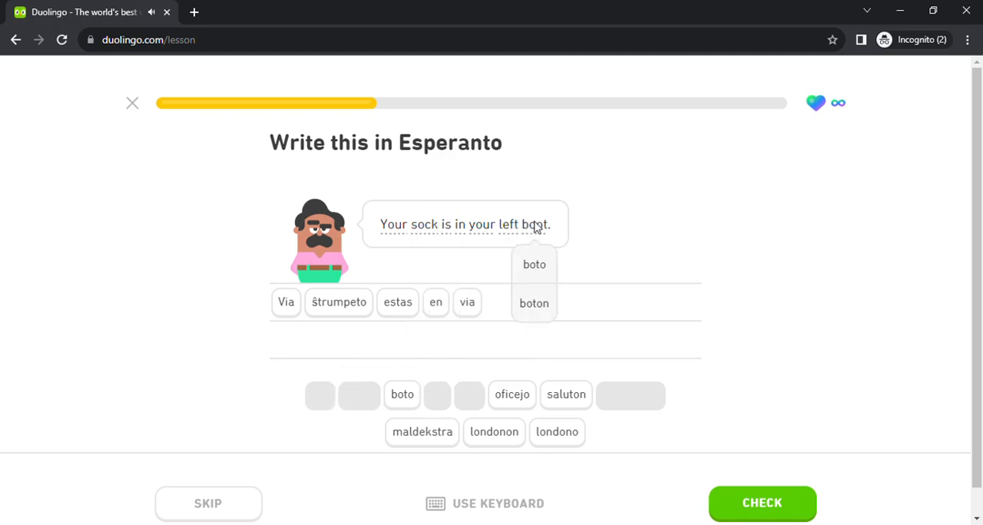
pyautogui.click(422, 431)
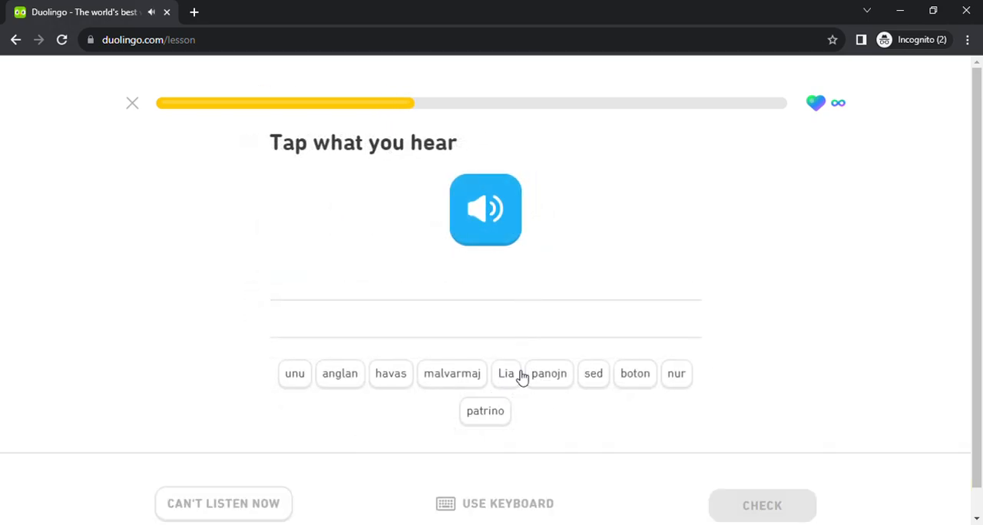
# Build the heard sentence 'Lia patrino havas nur unu boton'
pyautogui.click(506, 374)
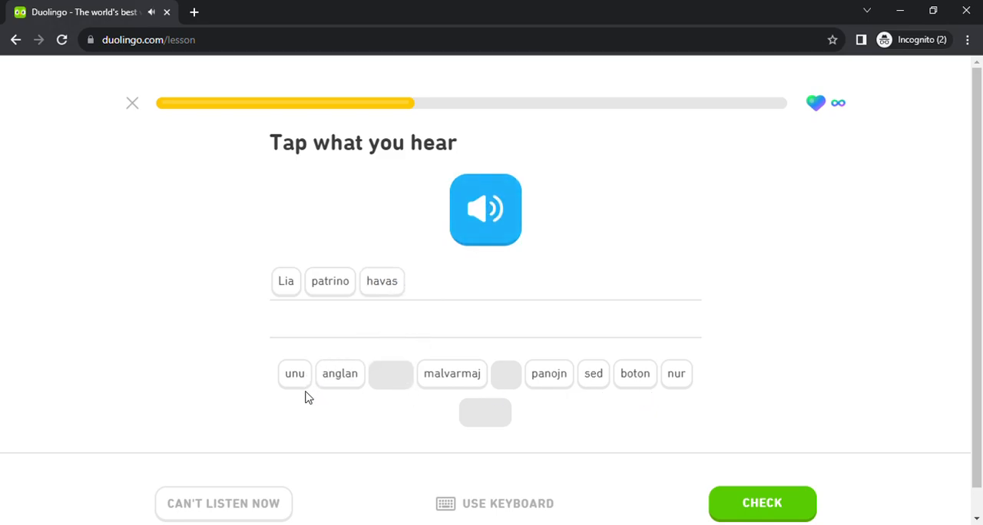
pyautogui.click(676, 374)
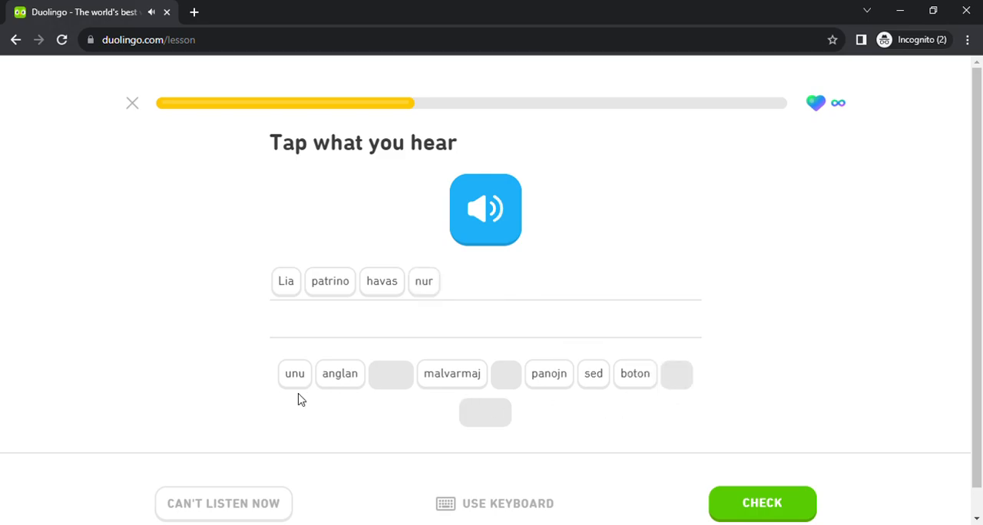
pyautogui.click(294, 374)
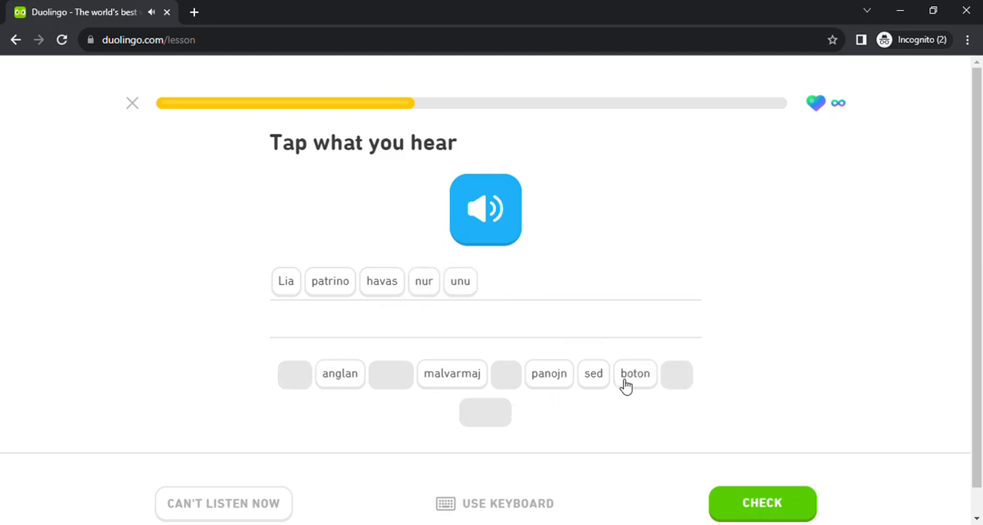
pyautogui.click(634, 374)
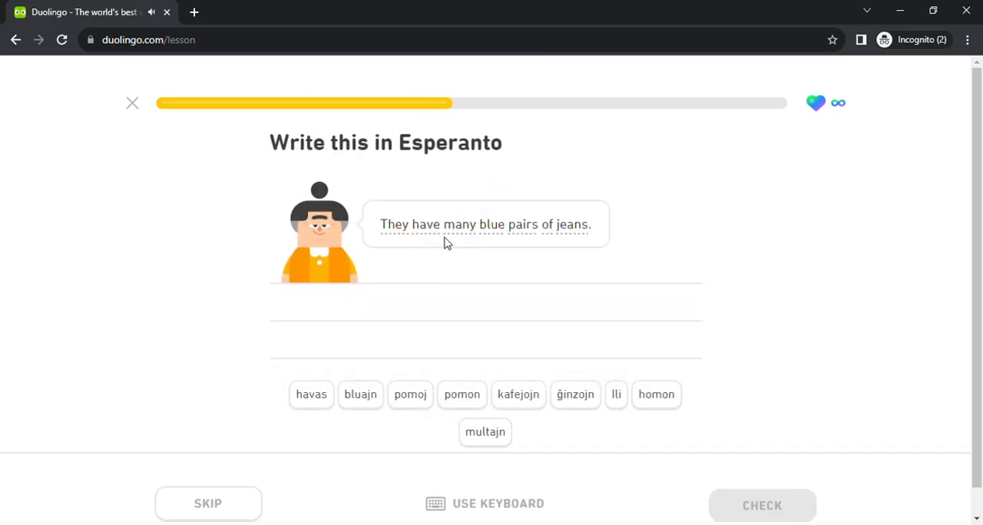
# Translate the jeans sentence as 'Ili havas multajn bluajn ĝinzojn'
pyautogui.click(616, 394)
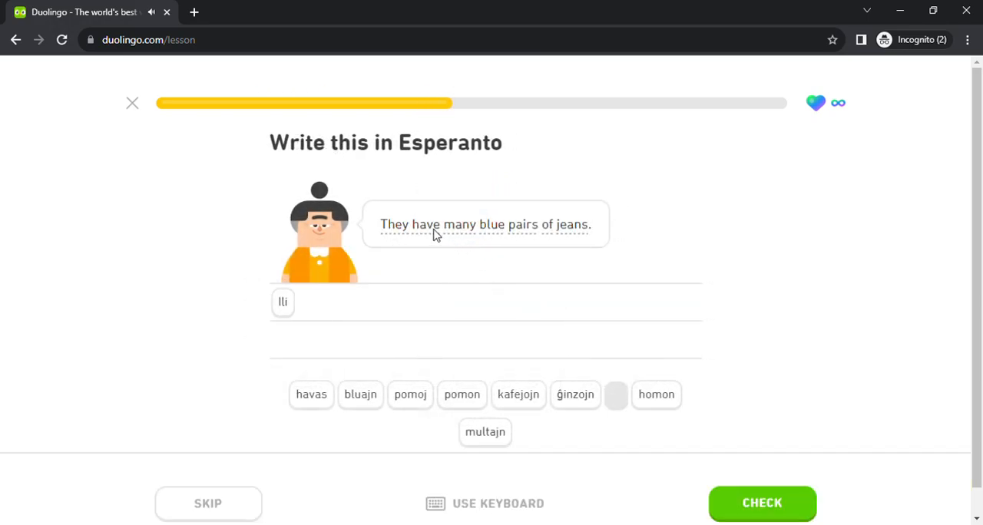
pyautogui.click(311, 395)
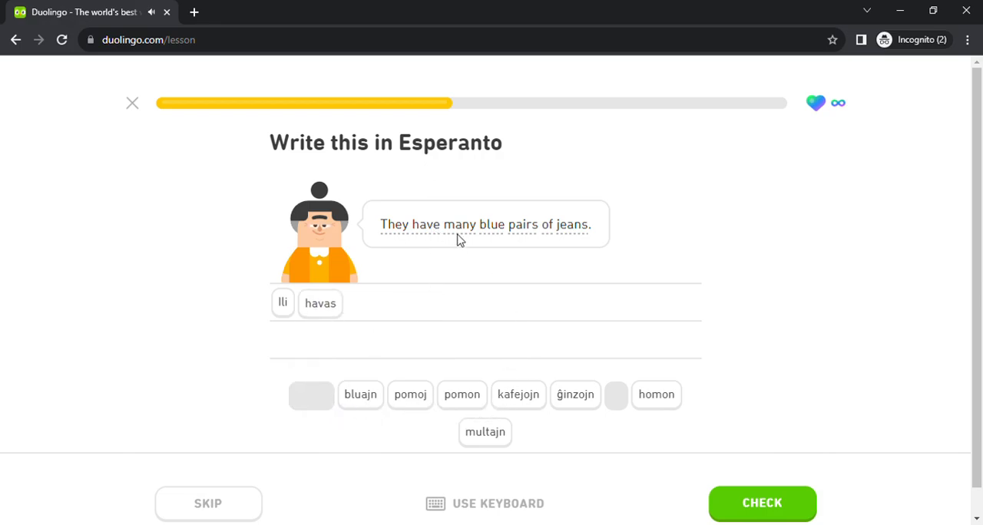
pyautogui.click(485, 431)
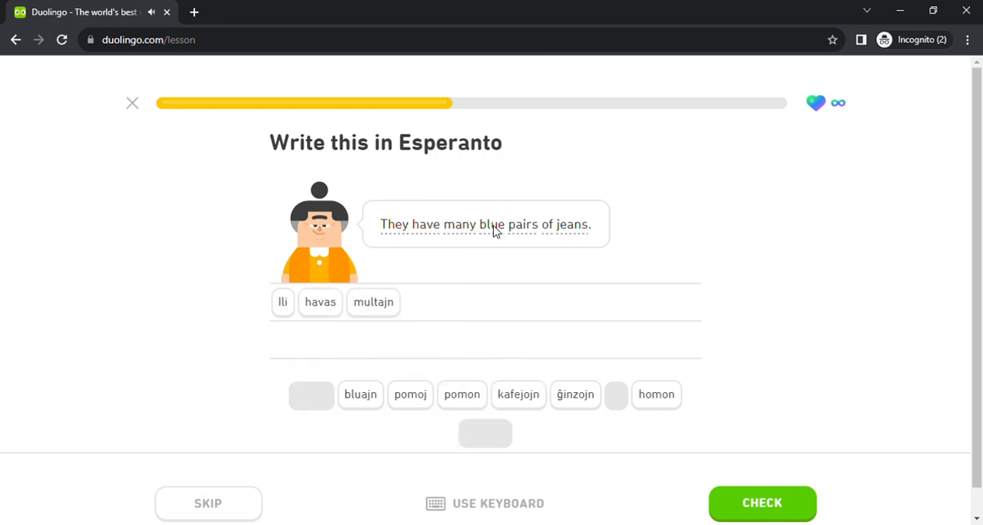
pyautogui.click(360, 394)
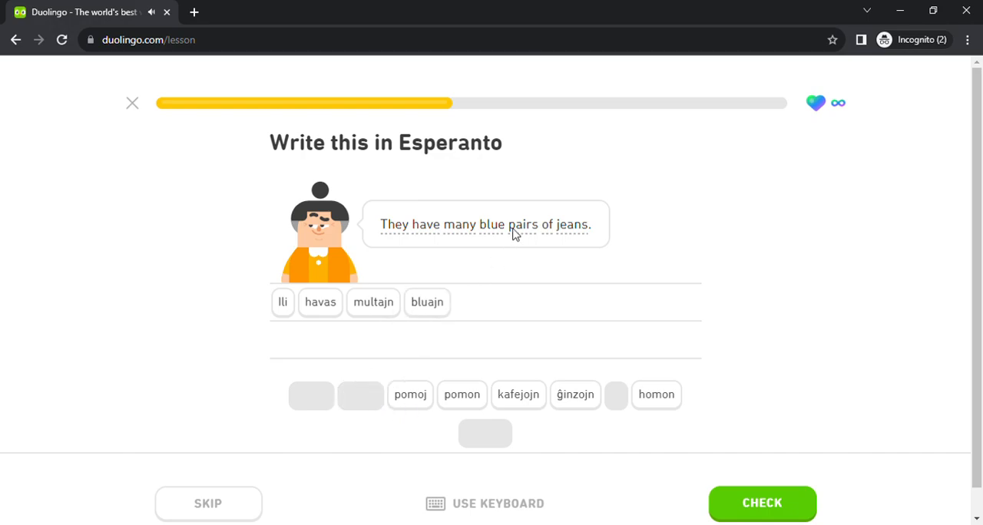
pyautogui.click(575, 394)
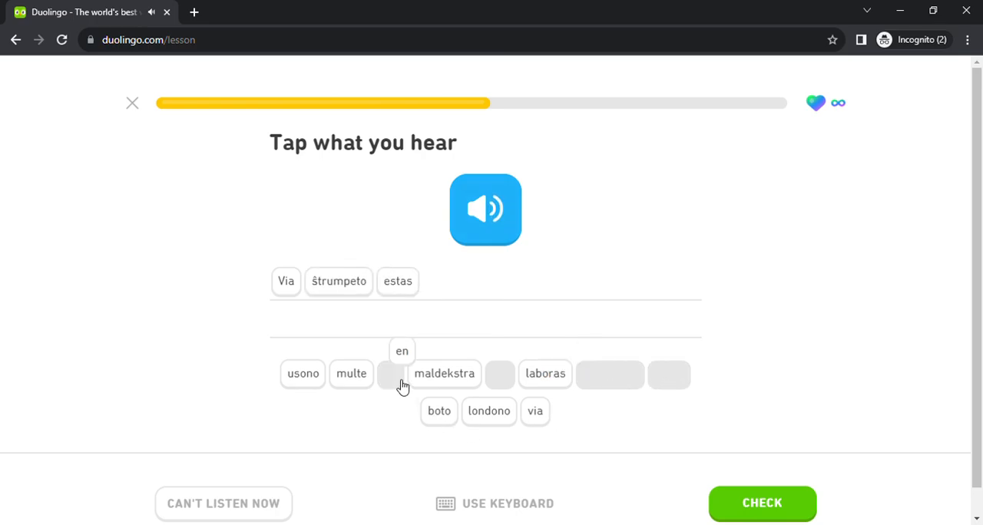
# Add 'via maldekstra boto' to finish the heard sock sentence
pyautogui.click(535, 411)
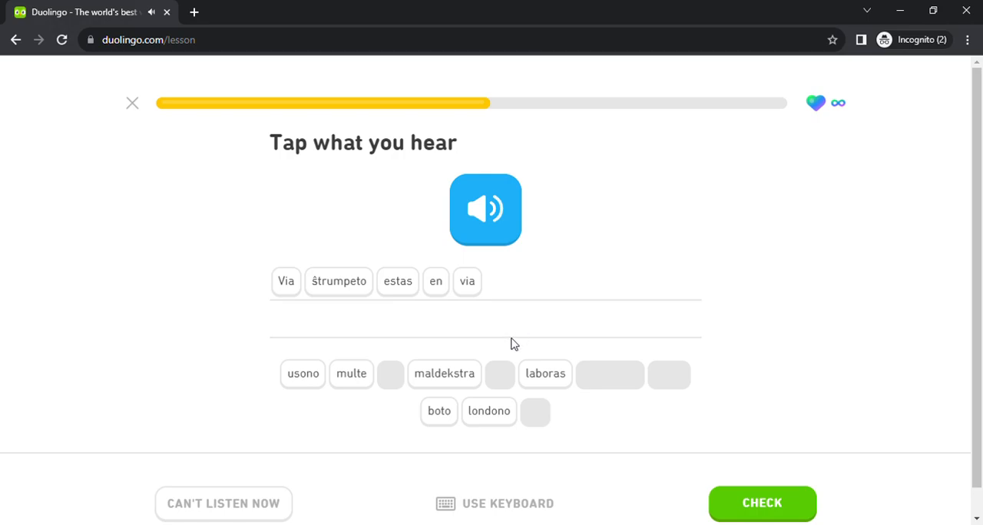
pyautogui.click(444, 374)
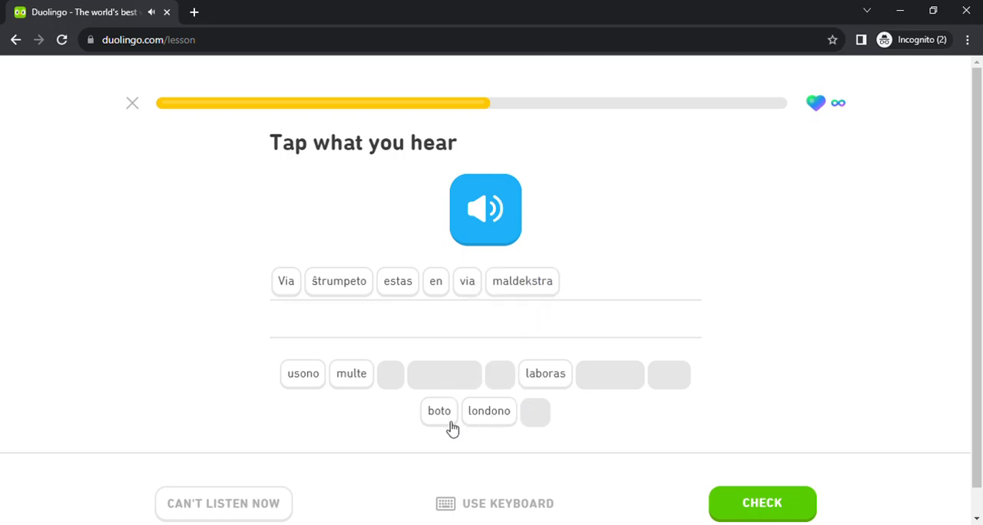
pyautogui.click(762, 503)
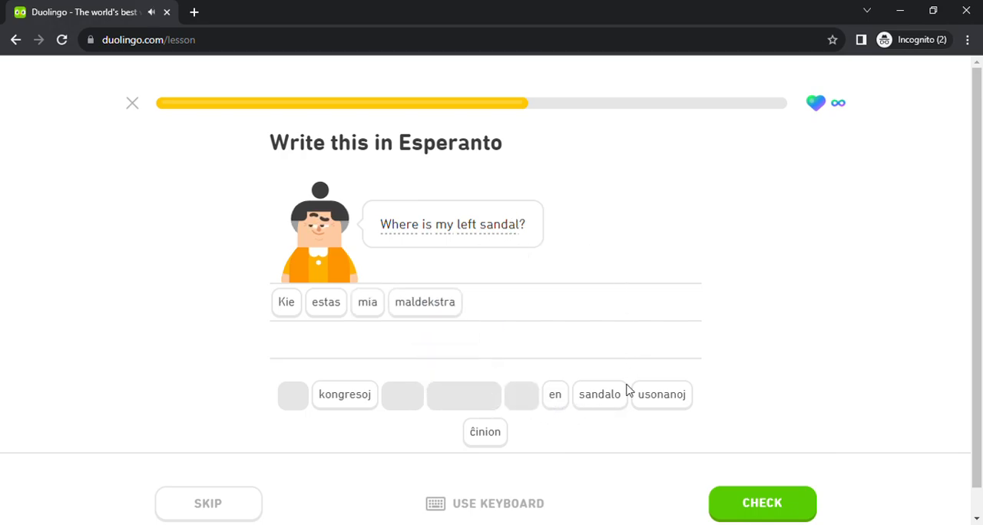
# Finish 'Kie estas mia maldekstra sandalo', then pick 'zono' for the missing word and check
pyautogui.click(762, 503)
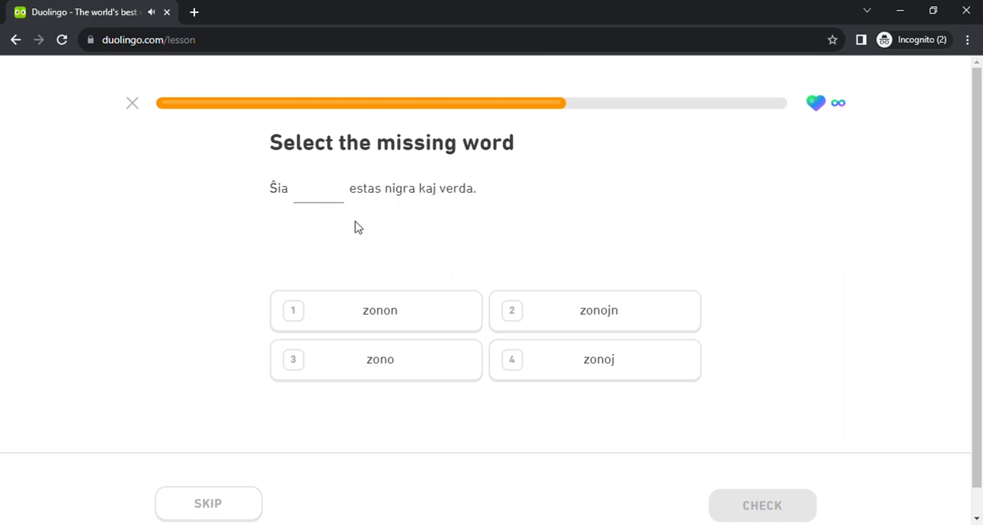
pyautogui.moveTo(313, 204)
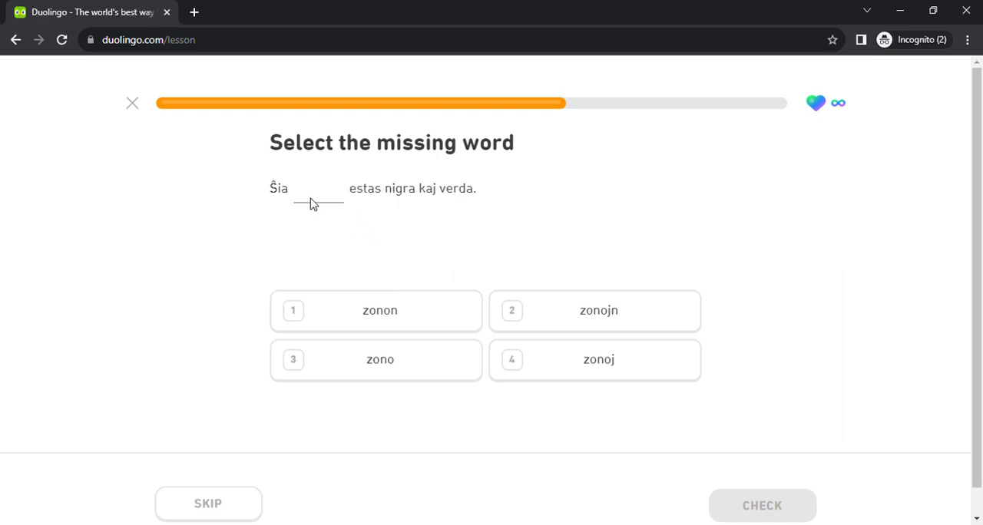
pyautogui.click(375, 359)
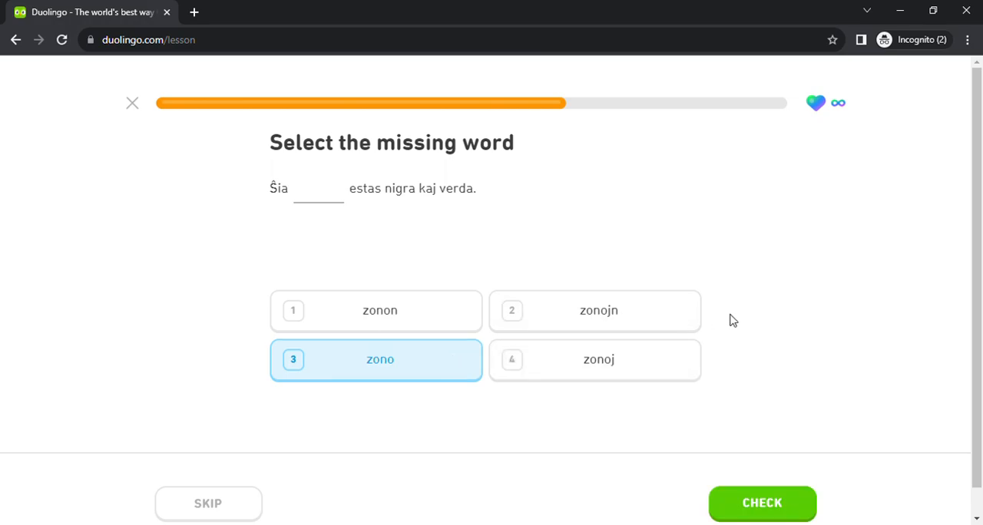
pyautogui.click(762, 503)
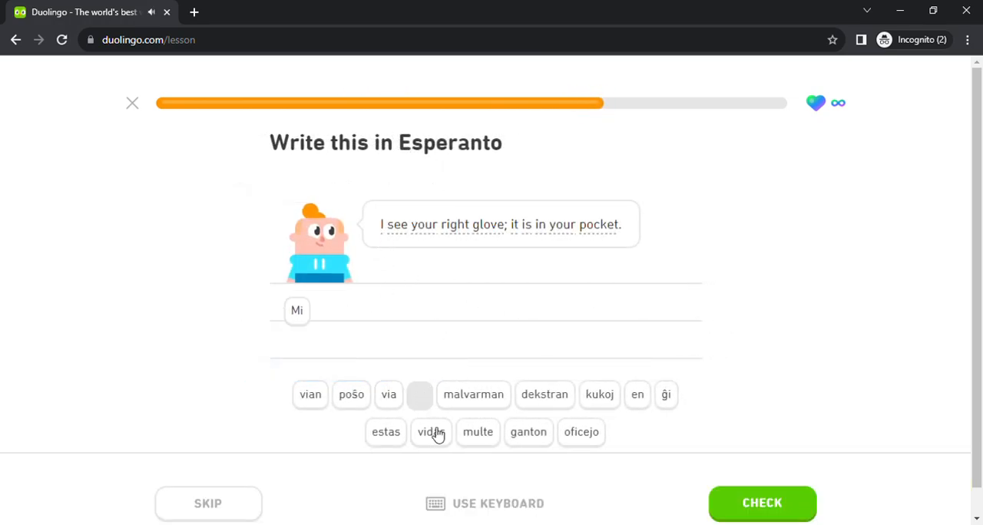
# Assemble 'Mi vidas via dekstran ganton ĝi' for the right-glove sentence
pyautogui.click(430, 432)
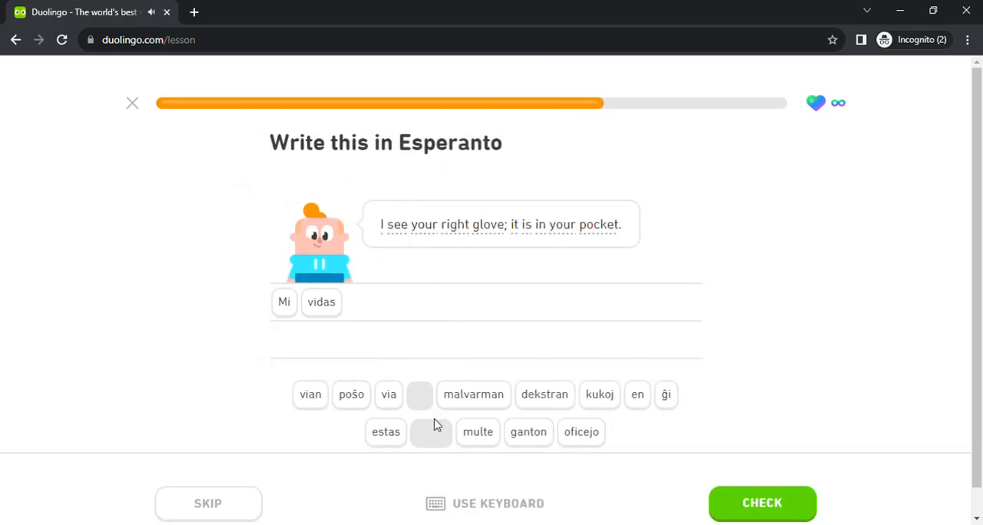
pyautogui.click(388, 394)
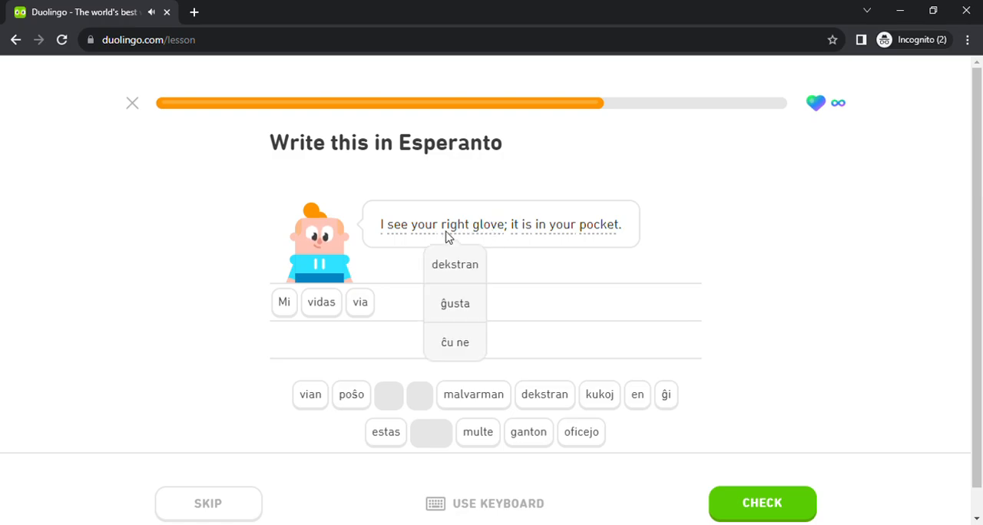
pyautogui.click(544, 394)
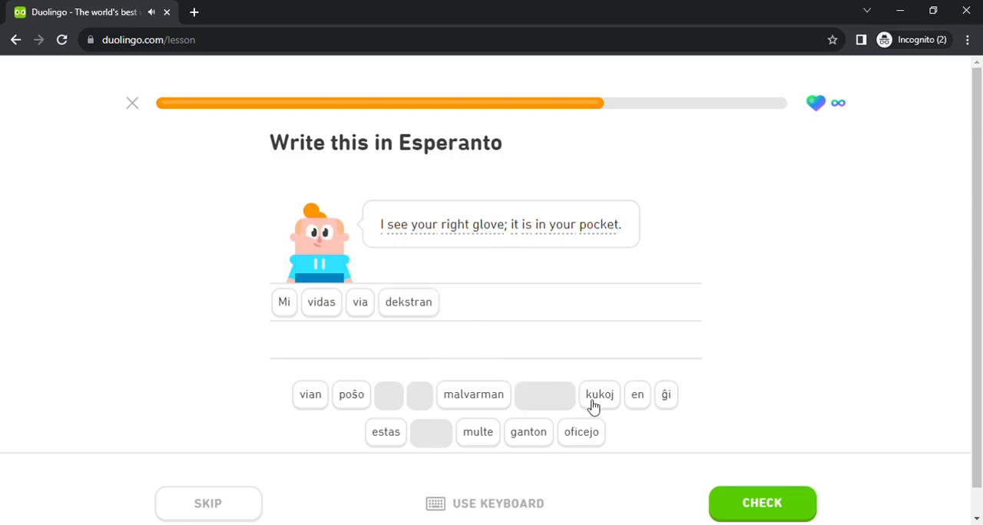
pyautogui.click(528, 432)
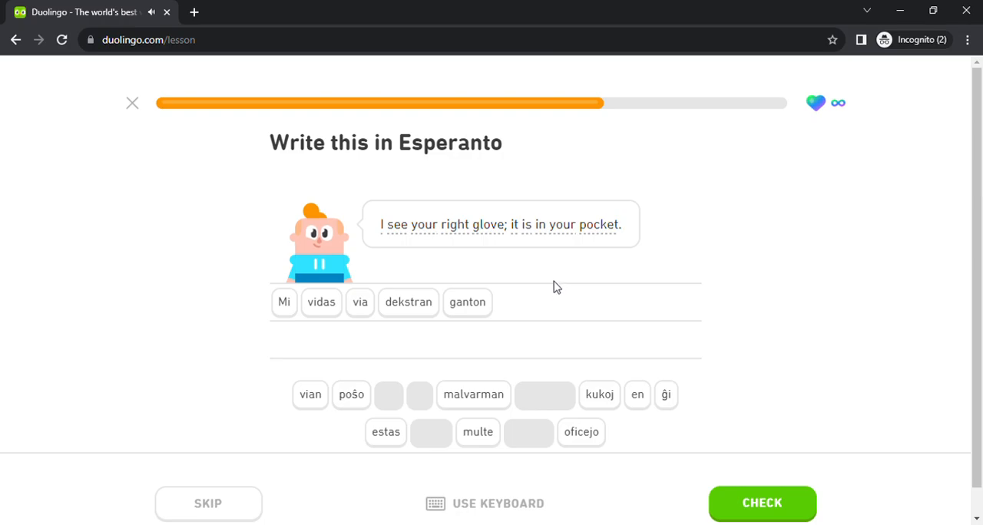
pyautogui.click(666, 394)
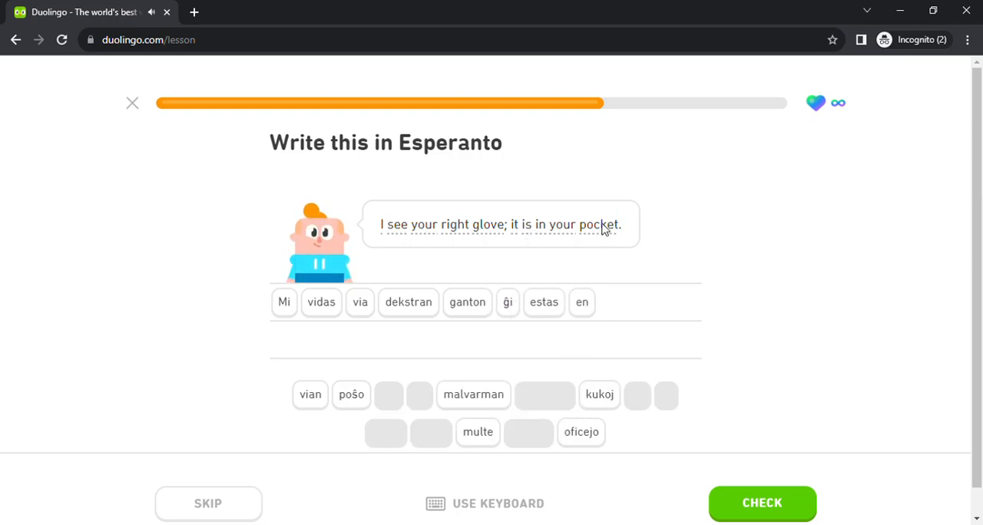
pyautogui.moveTo(318, 409)
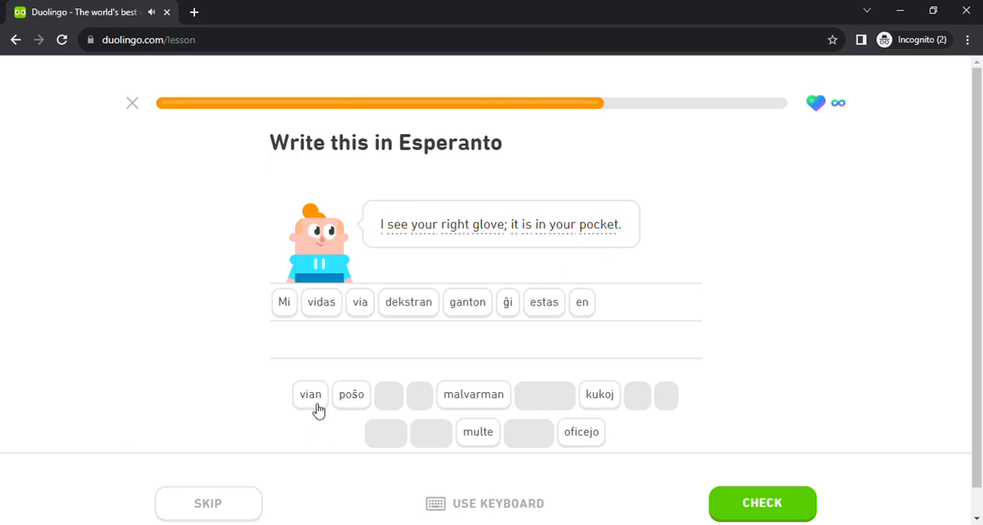
# Replace 'via' with 'vian', rebuild 'dekstran ganton ĝi … via', and submit
pyautogui.click(310, 394)
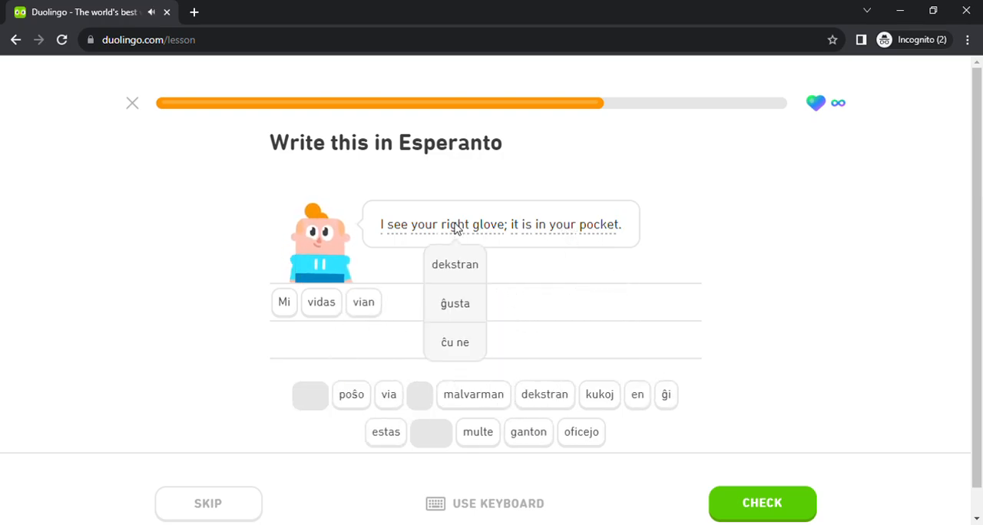
pyautogui.click(544, 394)
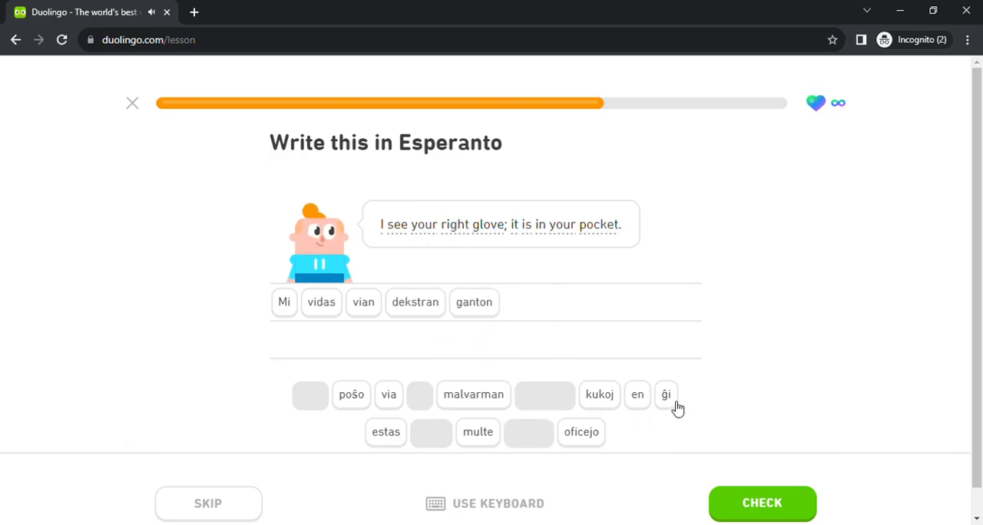
pyautogui.click(666, 393)
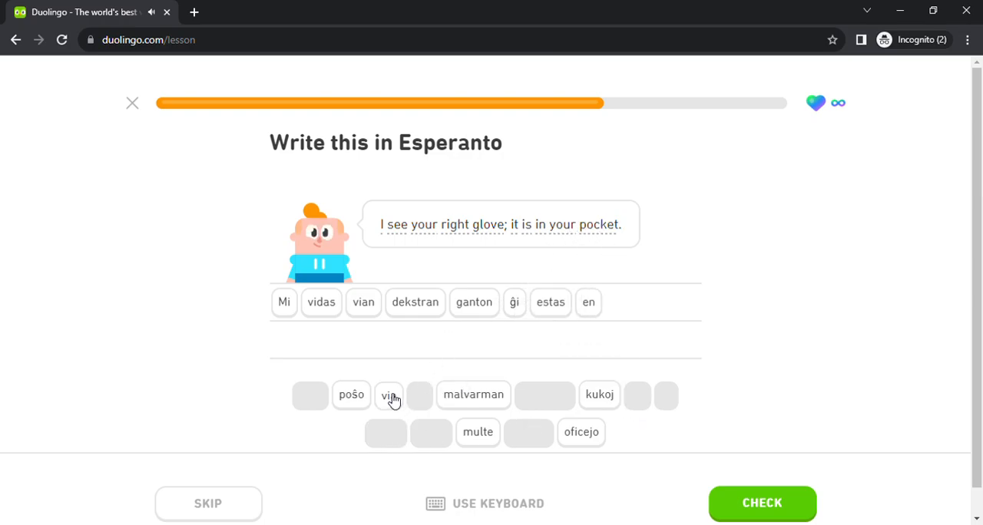
pyautogui.click(762, 503)
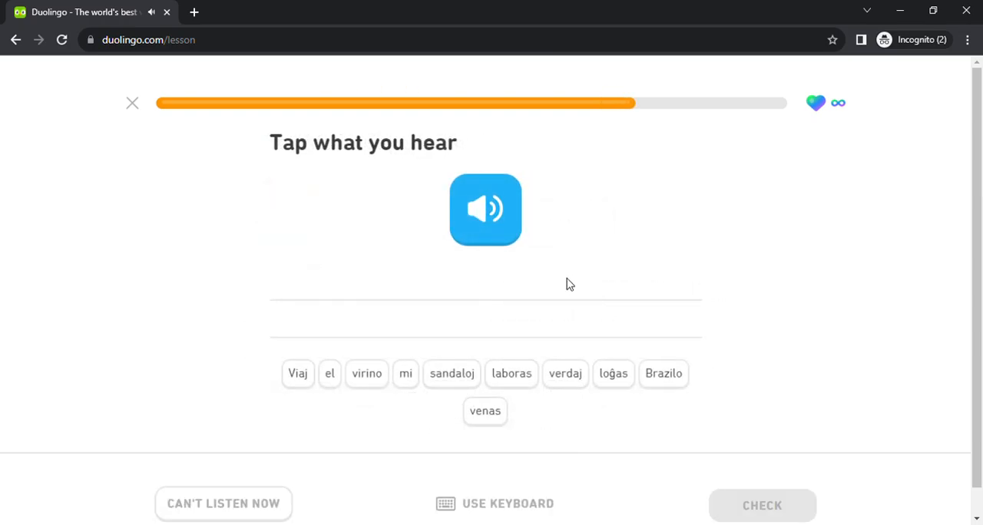
# Start the heard sentence with 'Viaj' and replay the audio twice
pyautogui.click(297, 373)
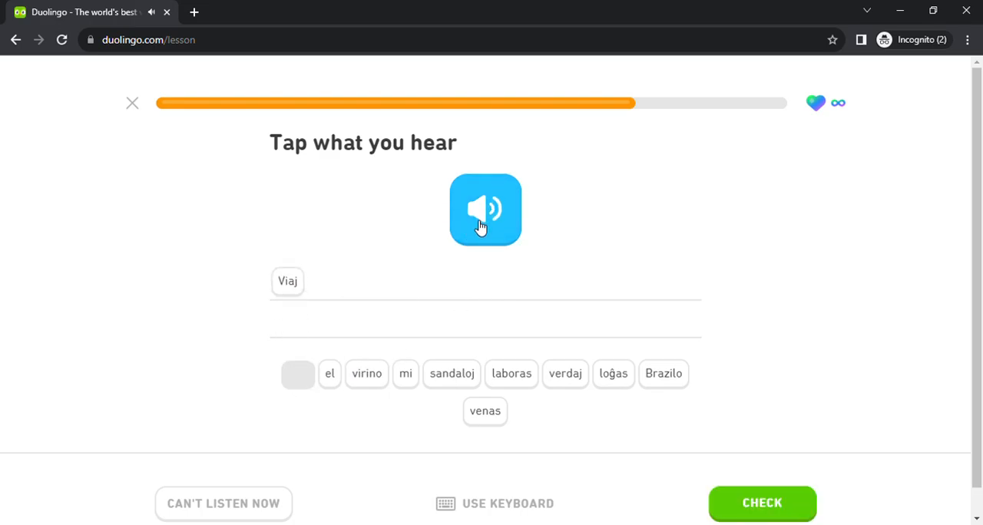
pyautogui.click(485, 209)
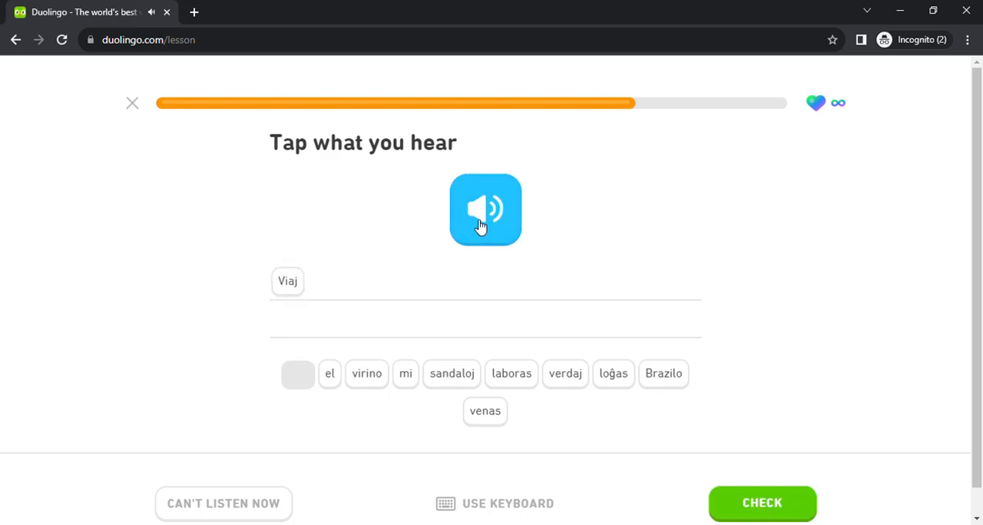
pyautogui.click(565, 373)
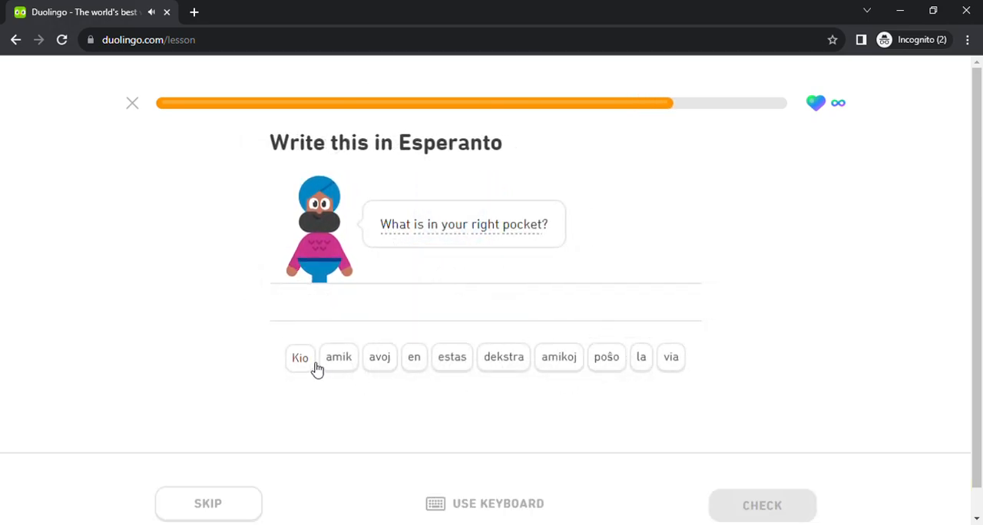
# Build 'Kio estas en via dekstra poŝo' from word tiles, ending with poŝo
pyautogui.click(300, 357)
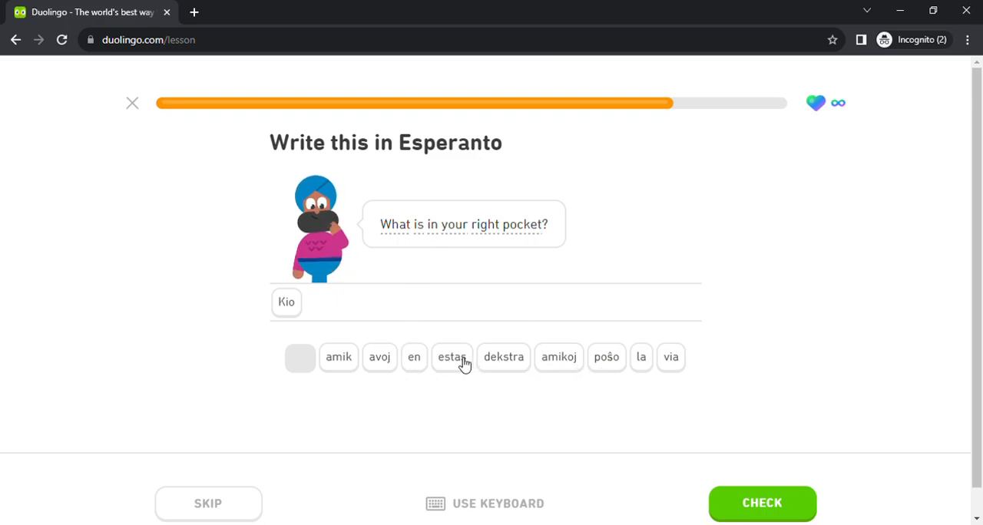
pyautogui.click(451, 357)
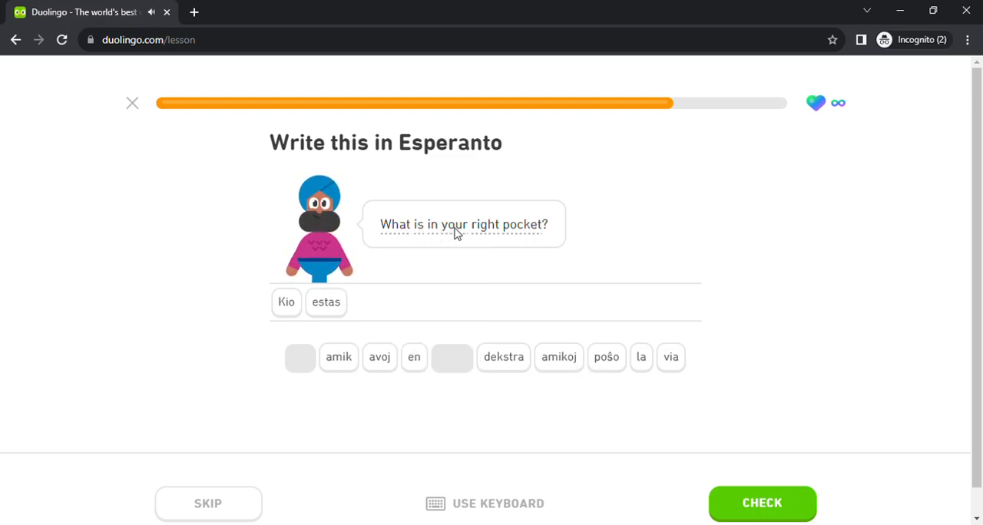
pyautogui.click(414, 357)
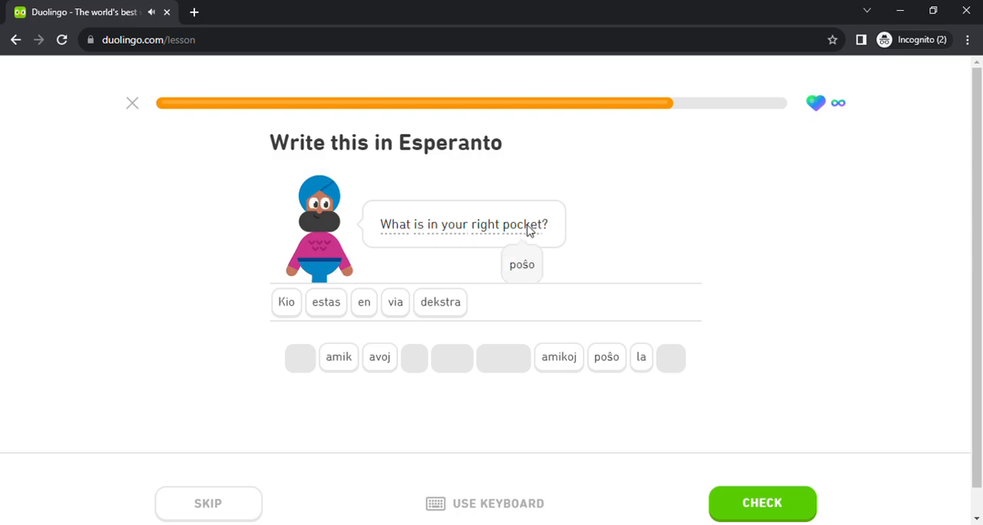
pyautogui.click(761, 503)
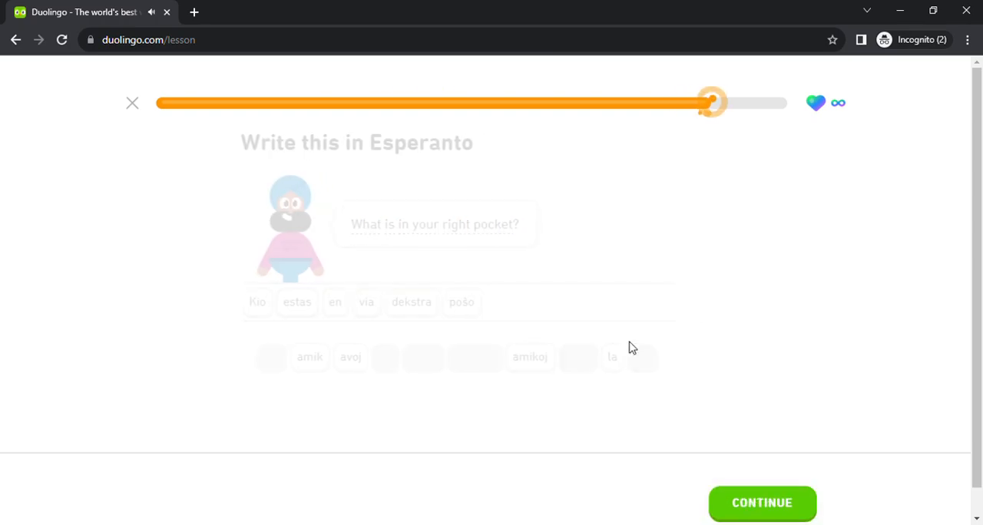